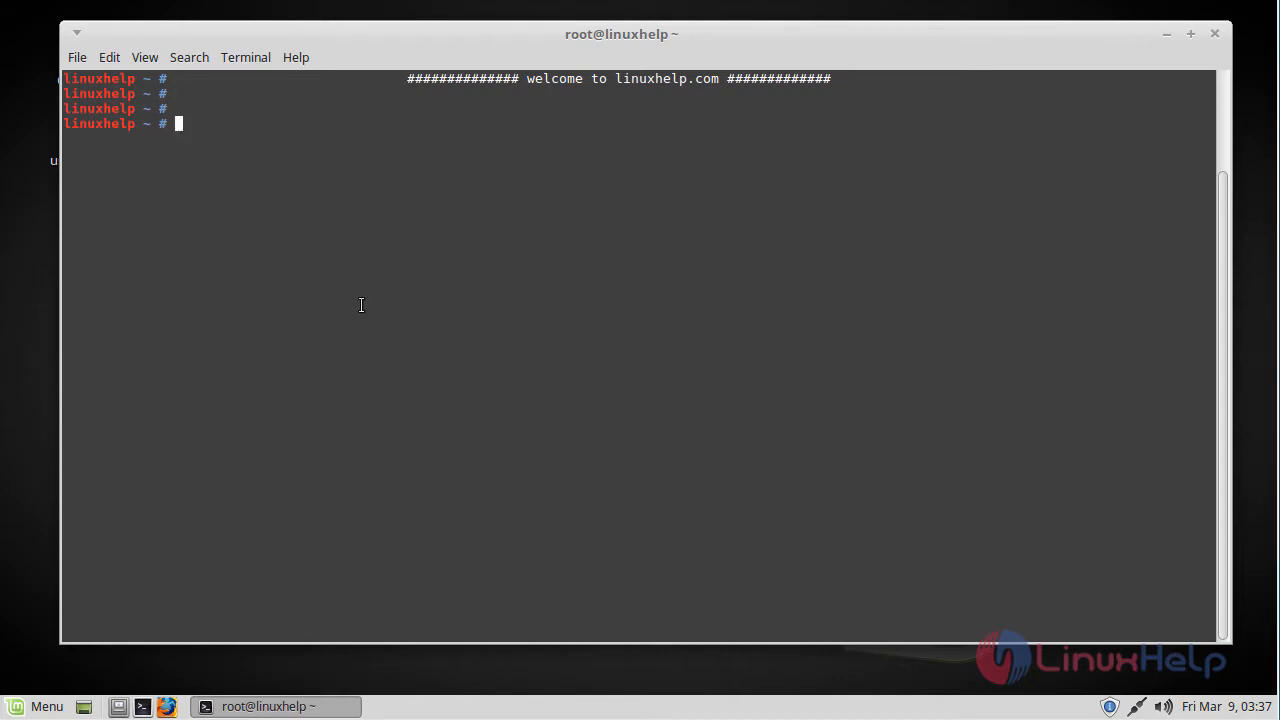
# Step: Run apt-get update to refresh the Ubuntu and Linux Mint package lists
pyautogui.write('apt')
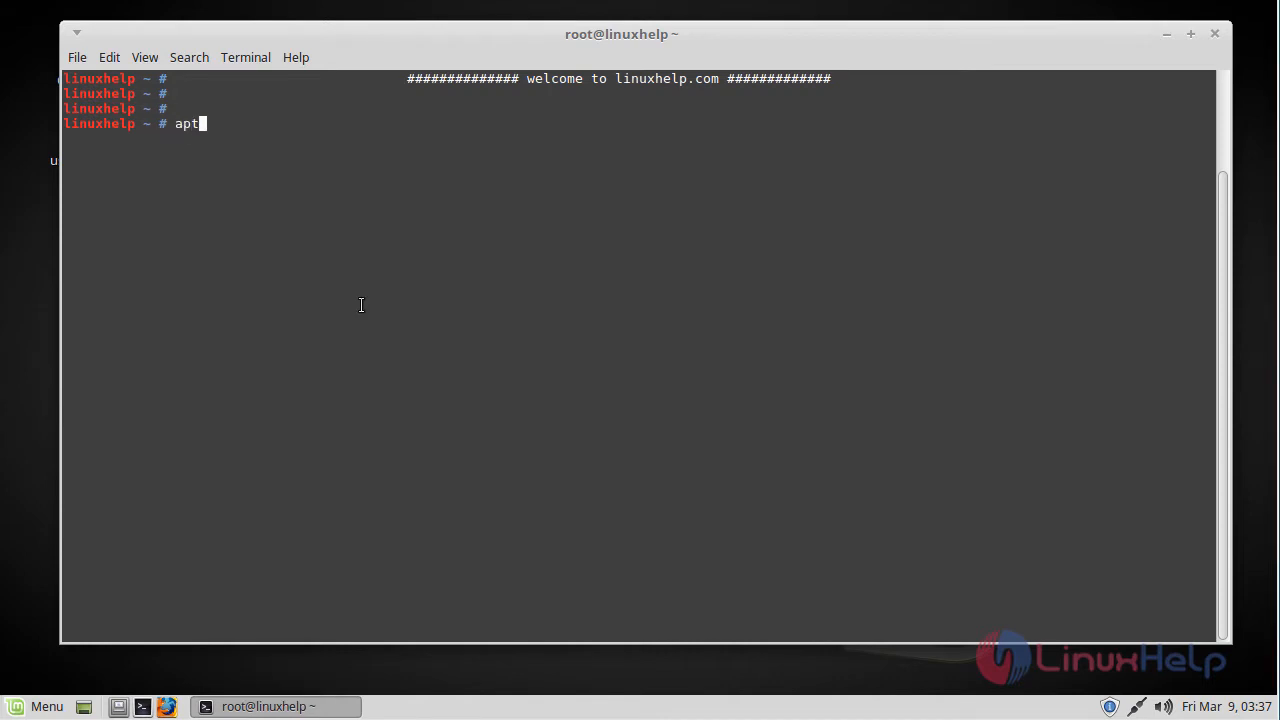
pyautogui.write('-get')
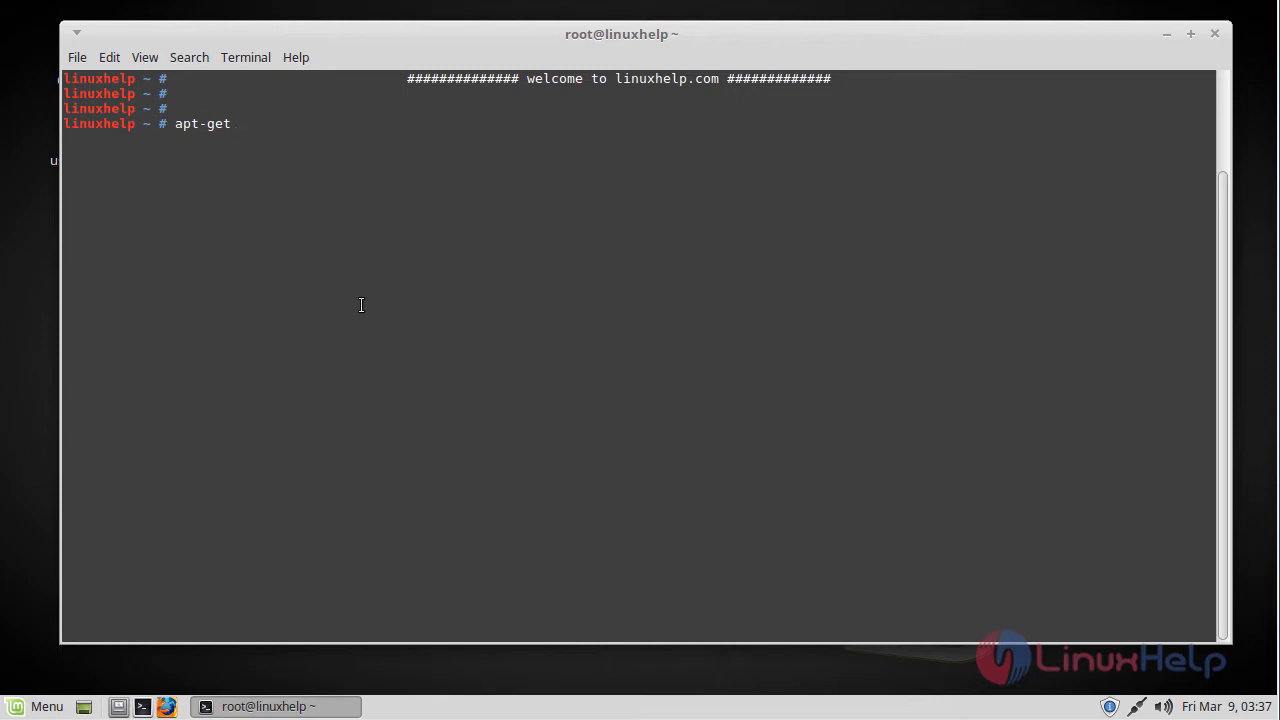
pyautogui.write('update')
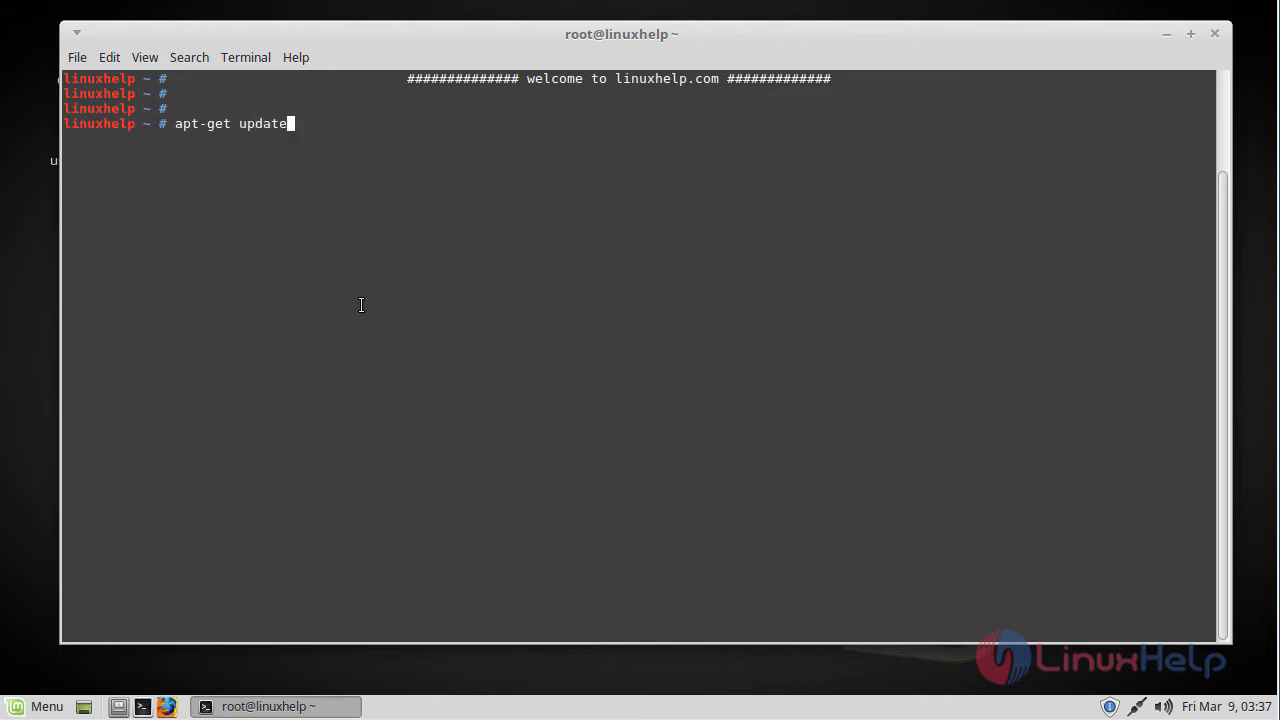
pyautogui.press('Return')
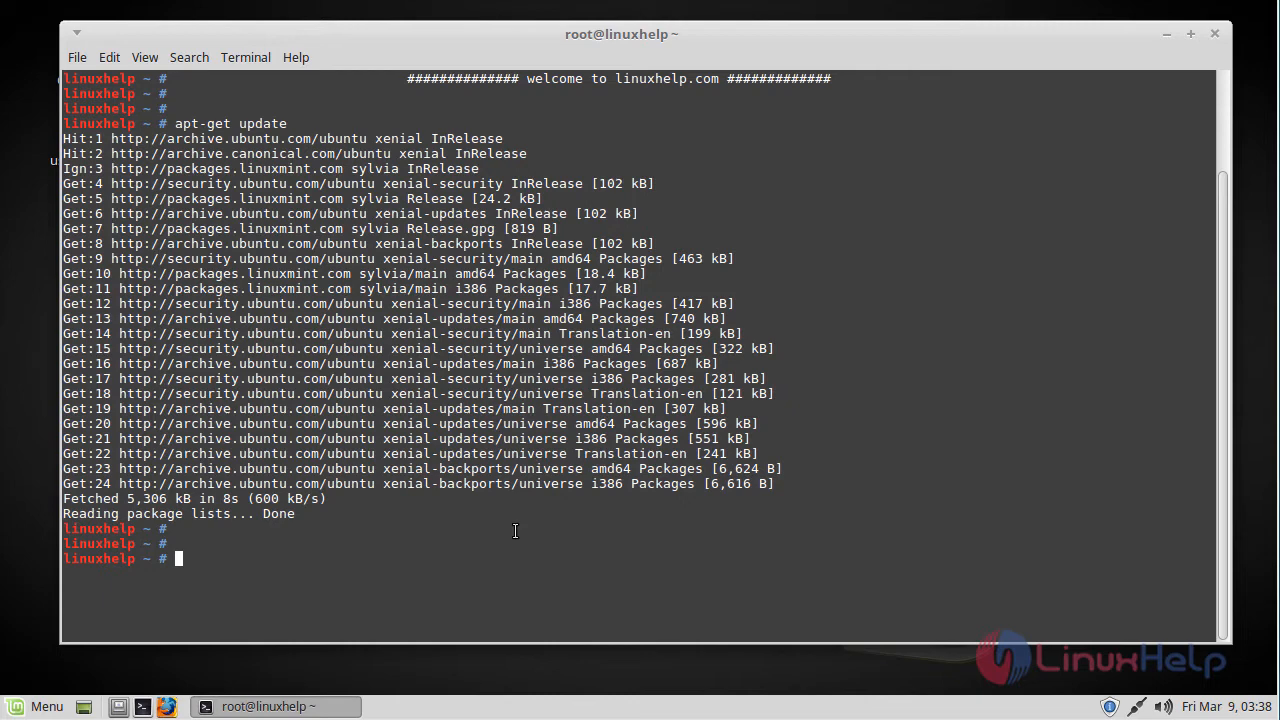
# Step: Install python-pip and its python-pip-whl dependency with apt-get, confirming with y
pyautogui.write('apt-get install python-pip')
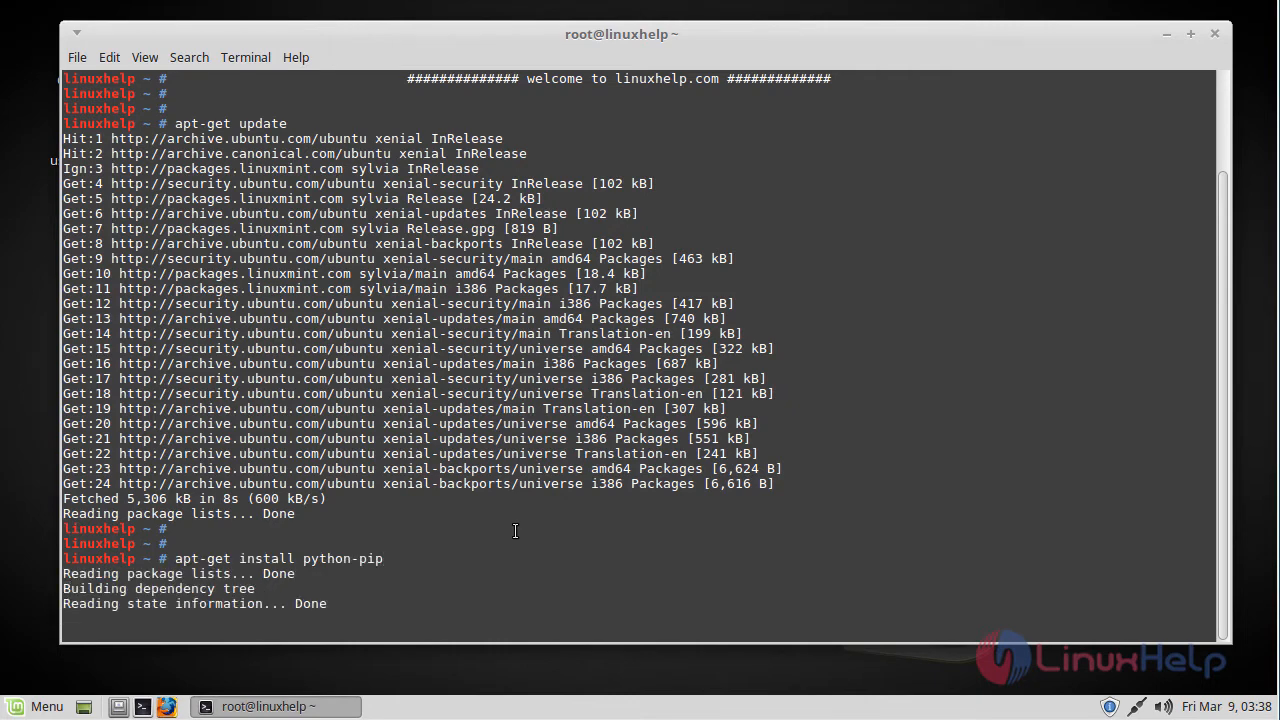
pyautogui.press('Return')
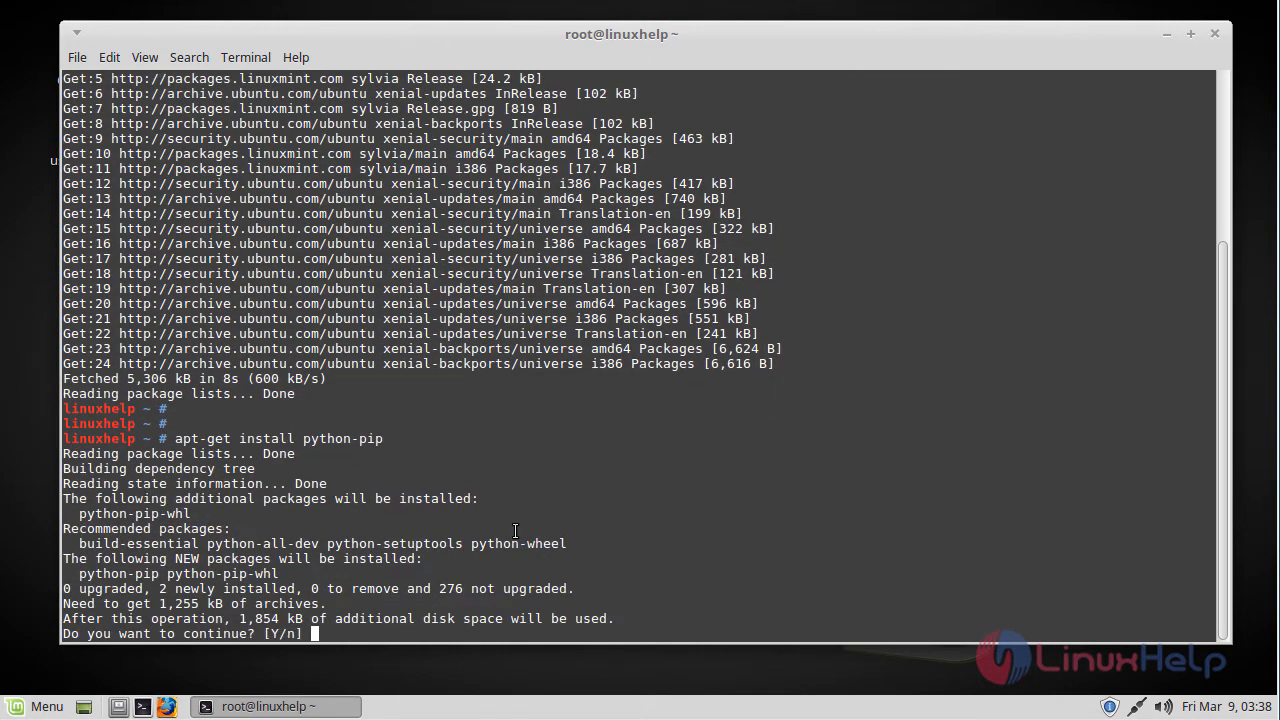
pyautogui.write('y')
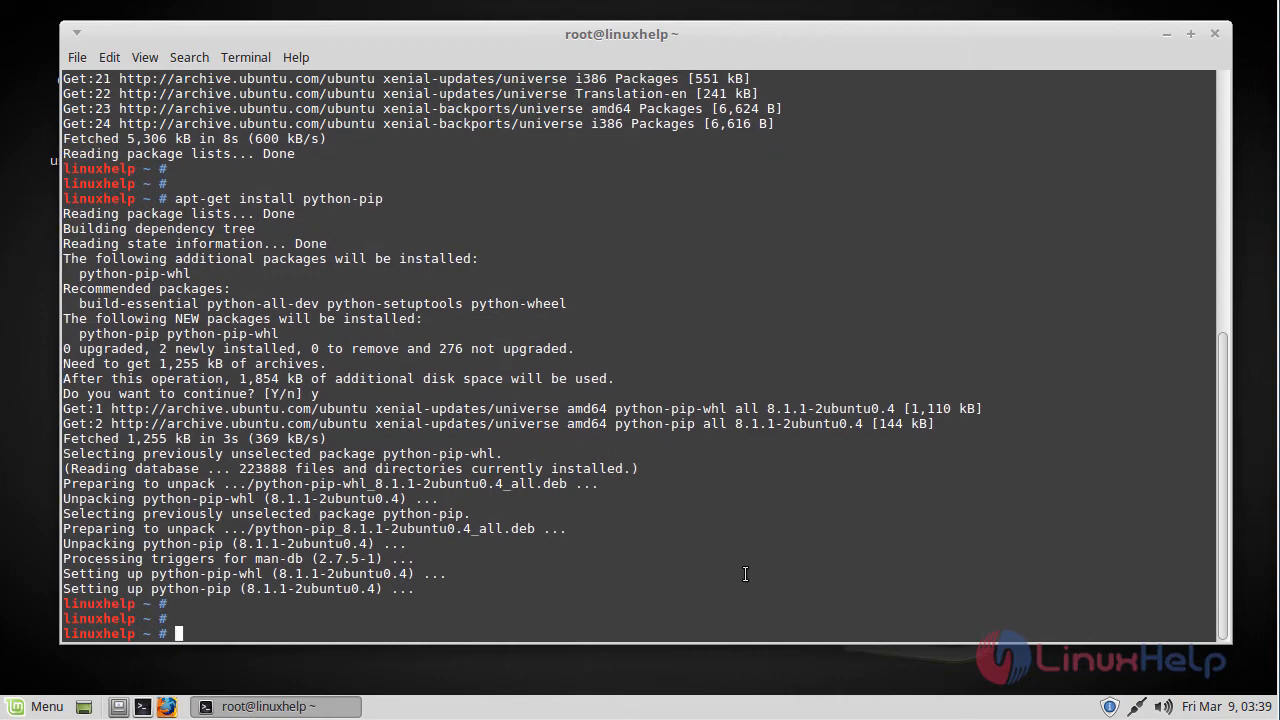
# Step: Check pip -V shows 8.1.1, then upgrade pip to 9.0.1 with pip install --upgrade pip
pyautogui.write('p')
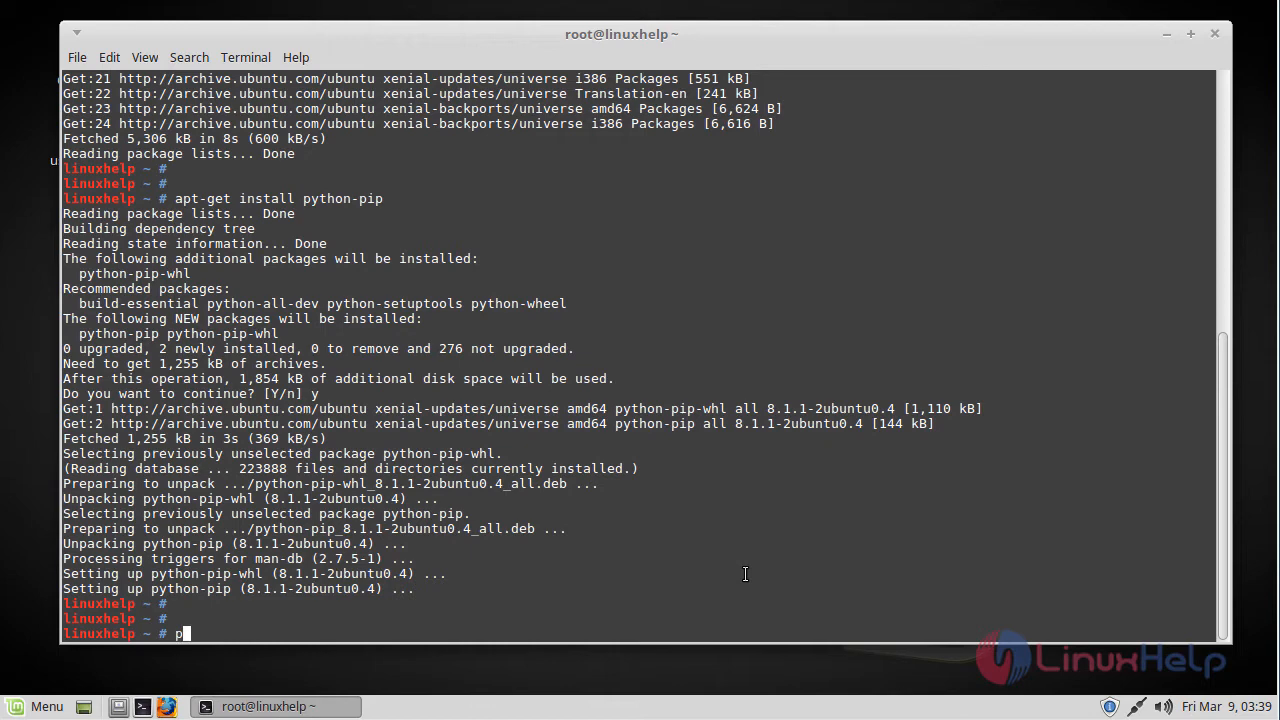
pyautogui.write('ip -V')
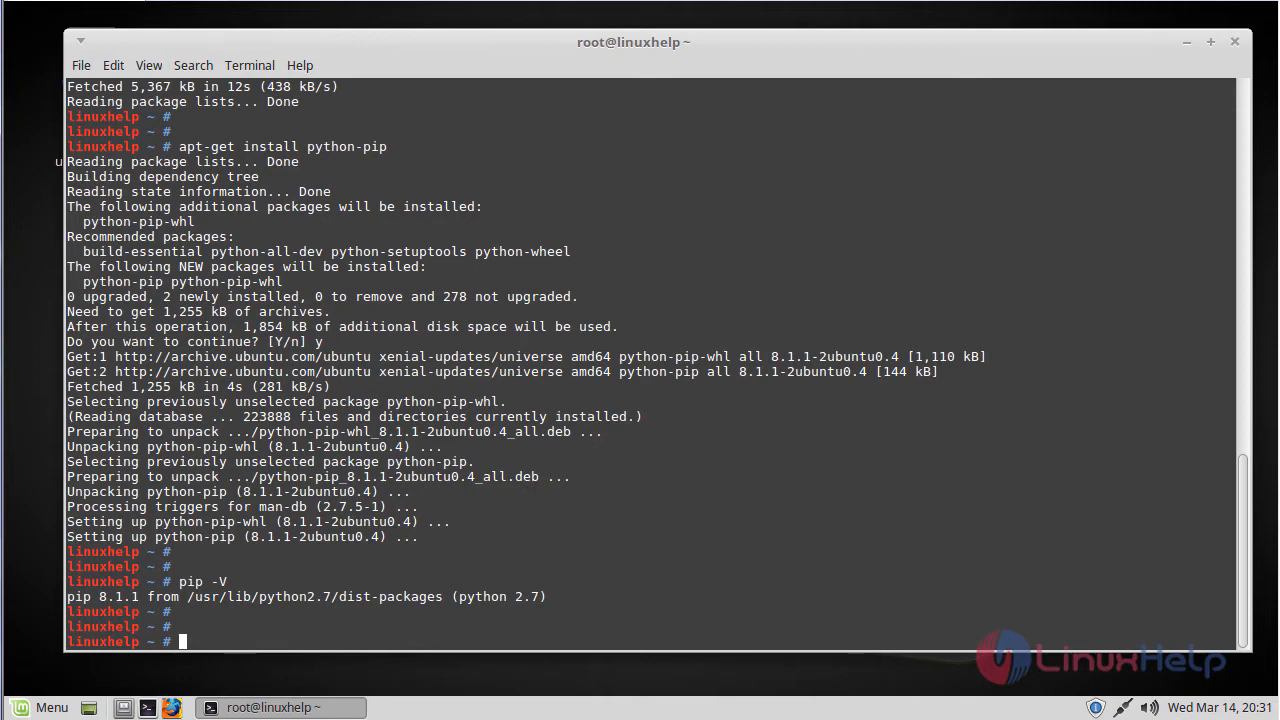
pyautogui.write('pip install --upgrade pip')
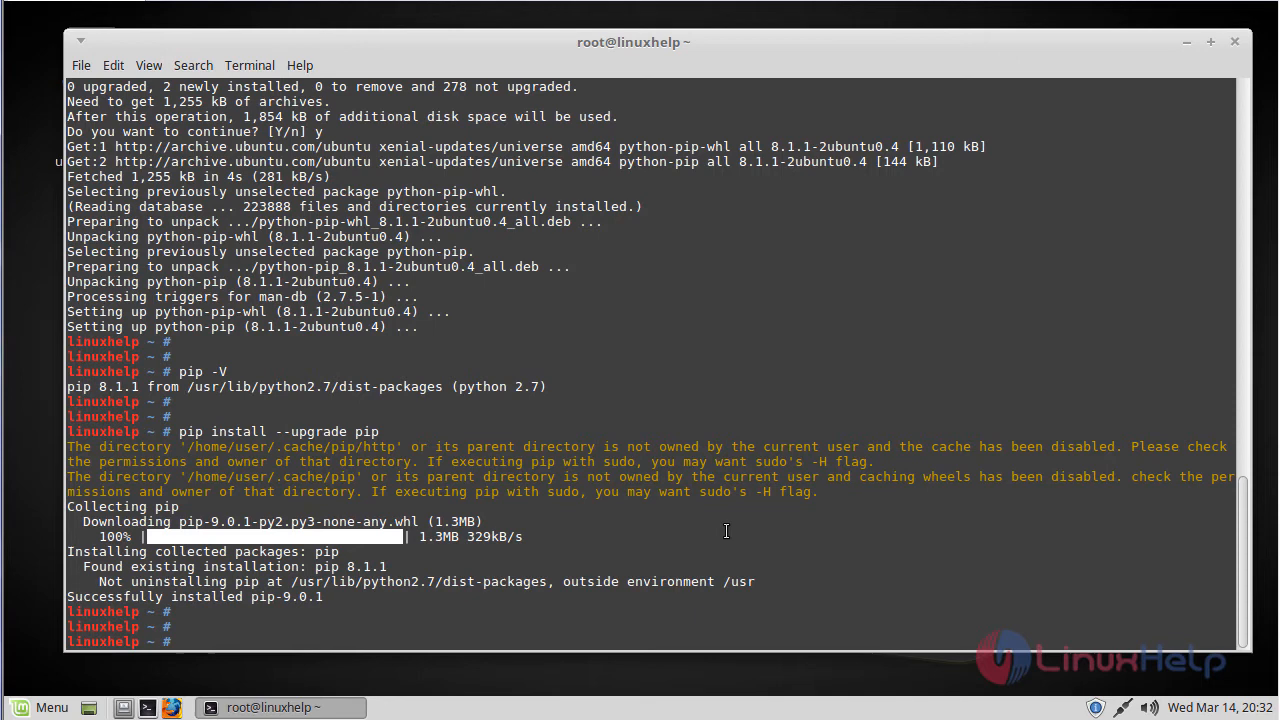
# Step: Run pip search vlc to list VLC-related Python packages with descriptions
pyautogui.write('pip')
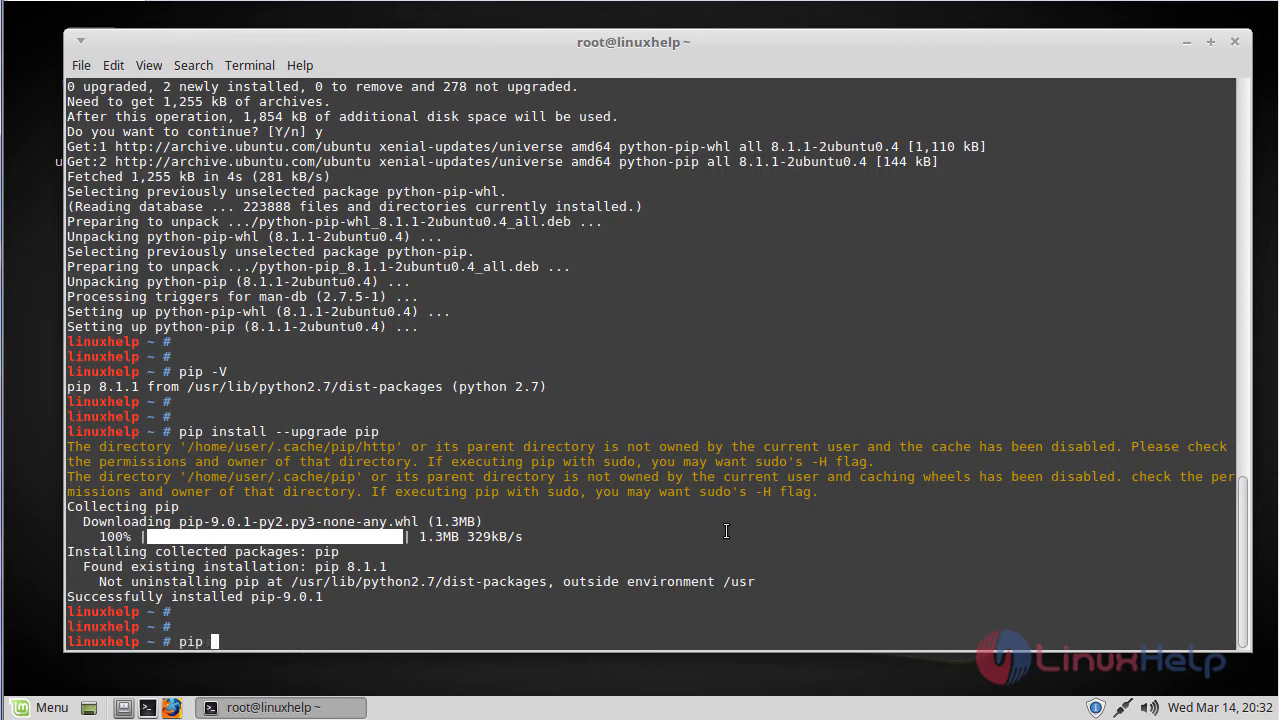
pyautogui.write('searc')
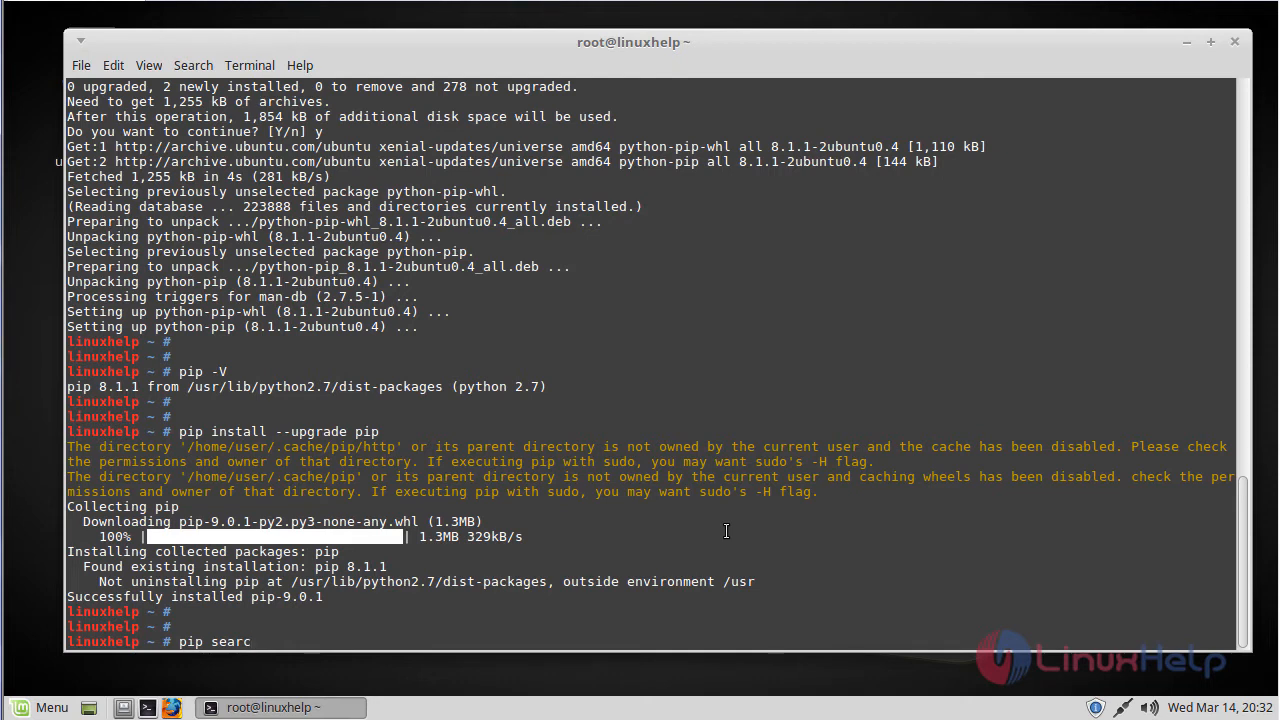
pyautogui.write('h')
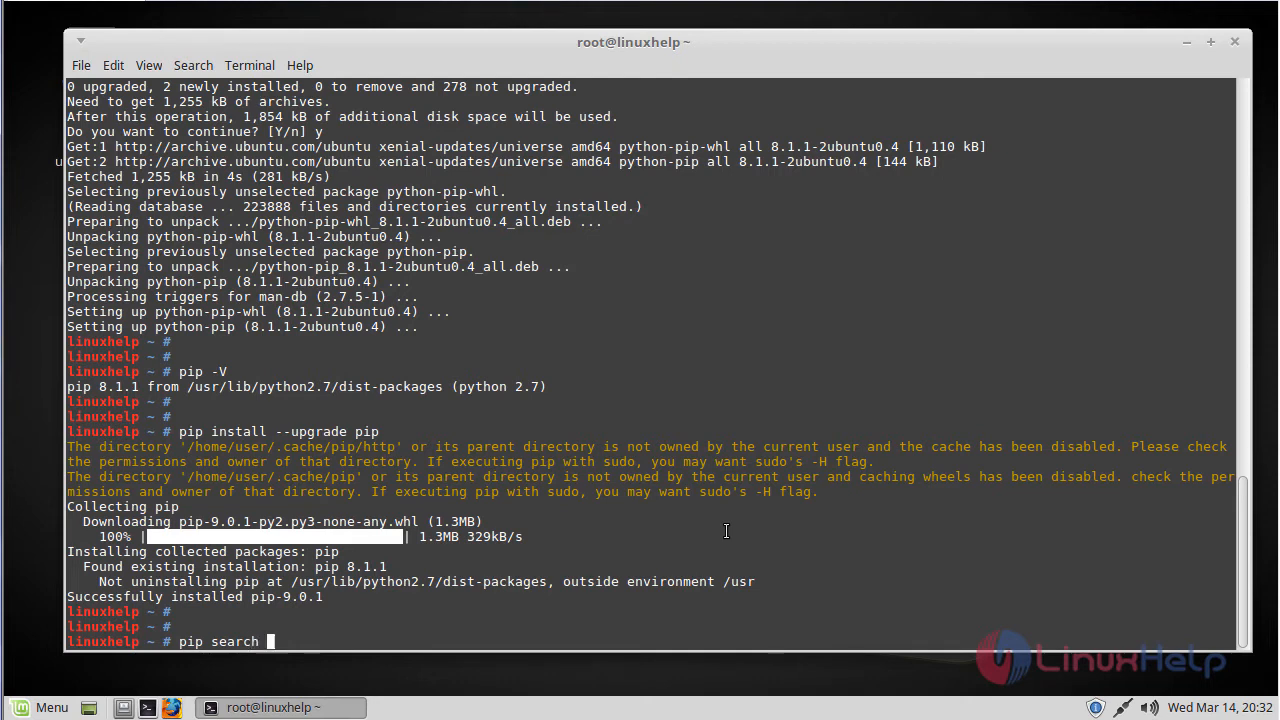
pyautogui.write('vlc')
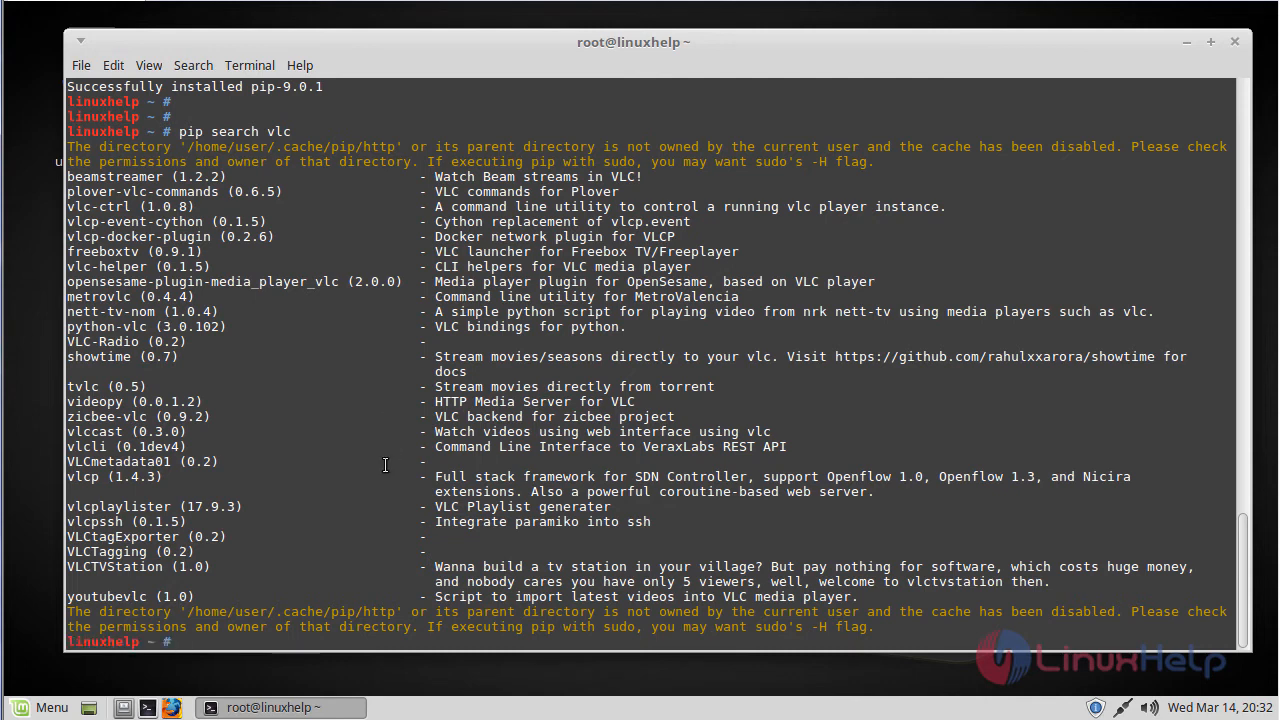
pyautogui.moveTo(168, 526)
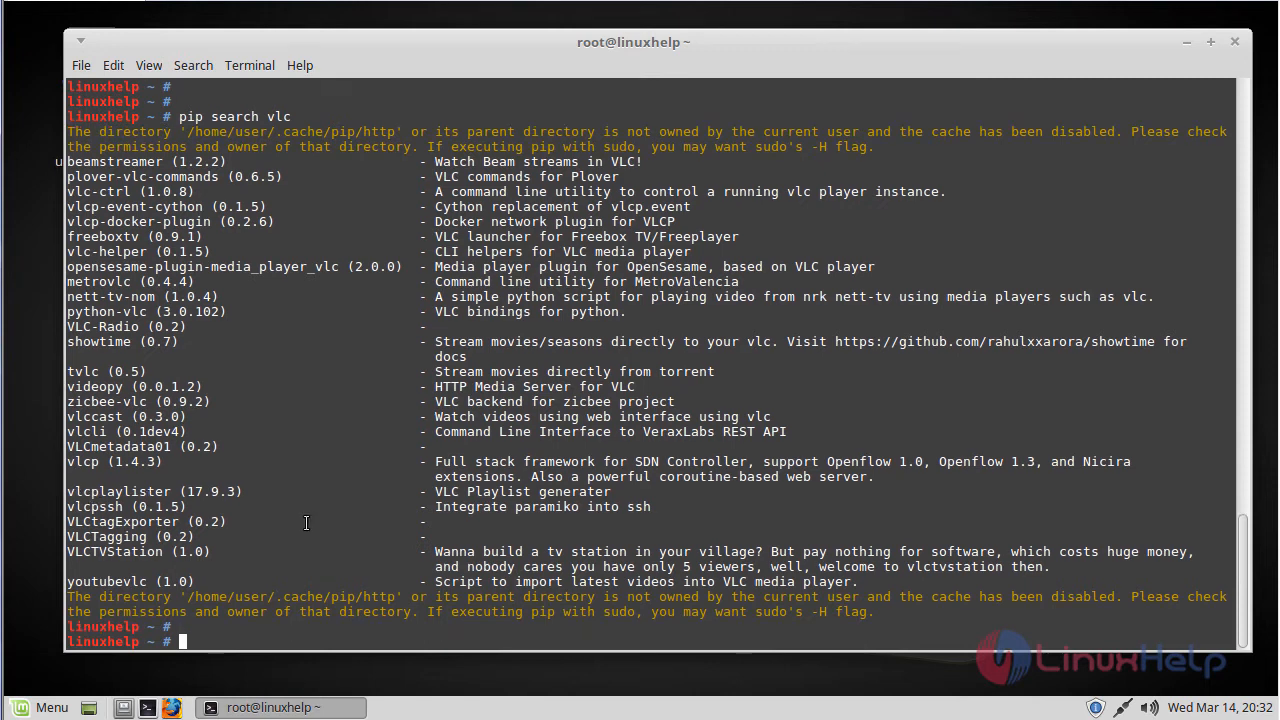
# Step: Install vlcplaylister 17.9.3 with pip install vlcplaylister, copying the name from search results
pyautogui.write('pip')
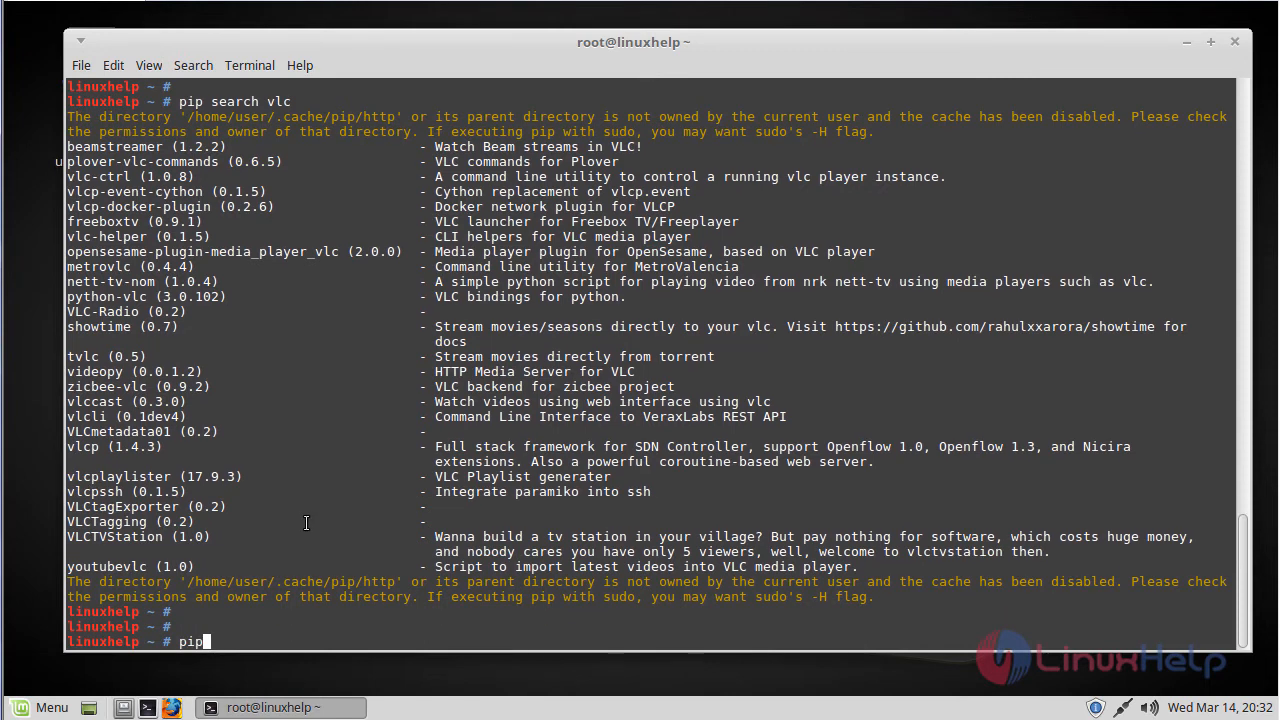
pyautogui.write('install')
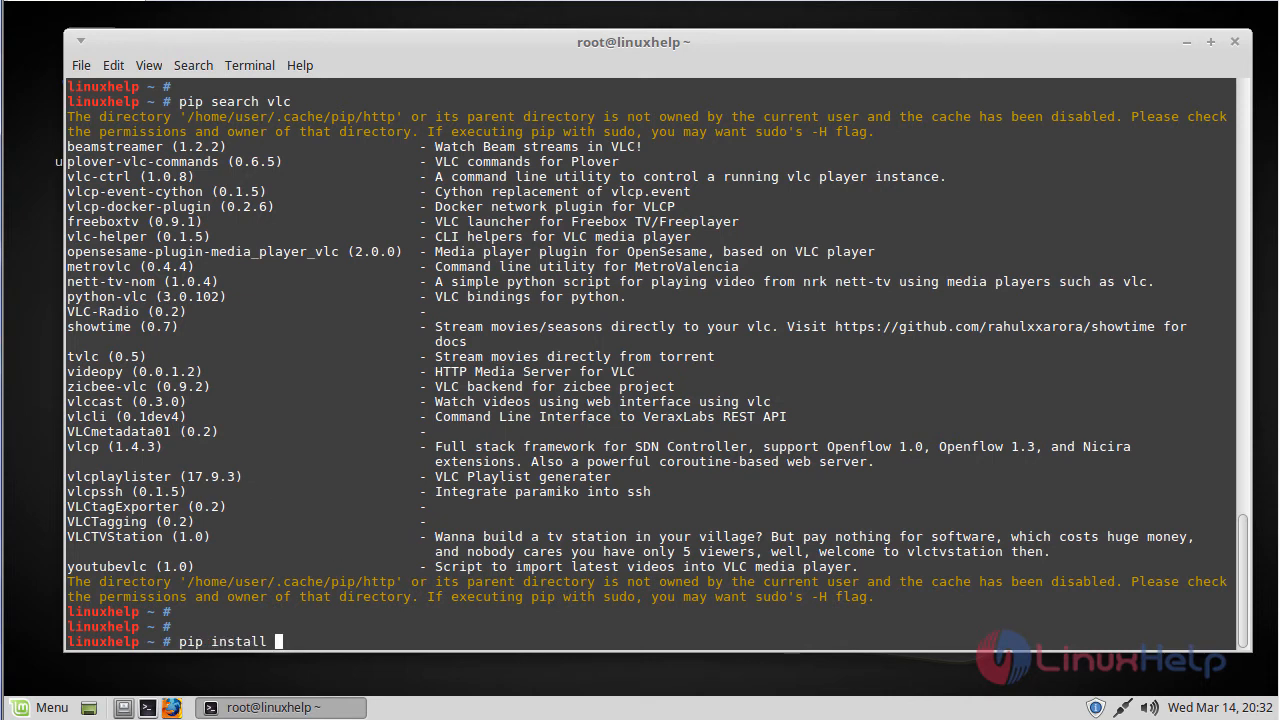
pyautogui.doubleClick(115, 476)
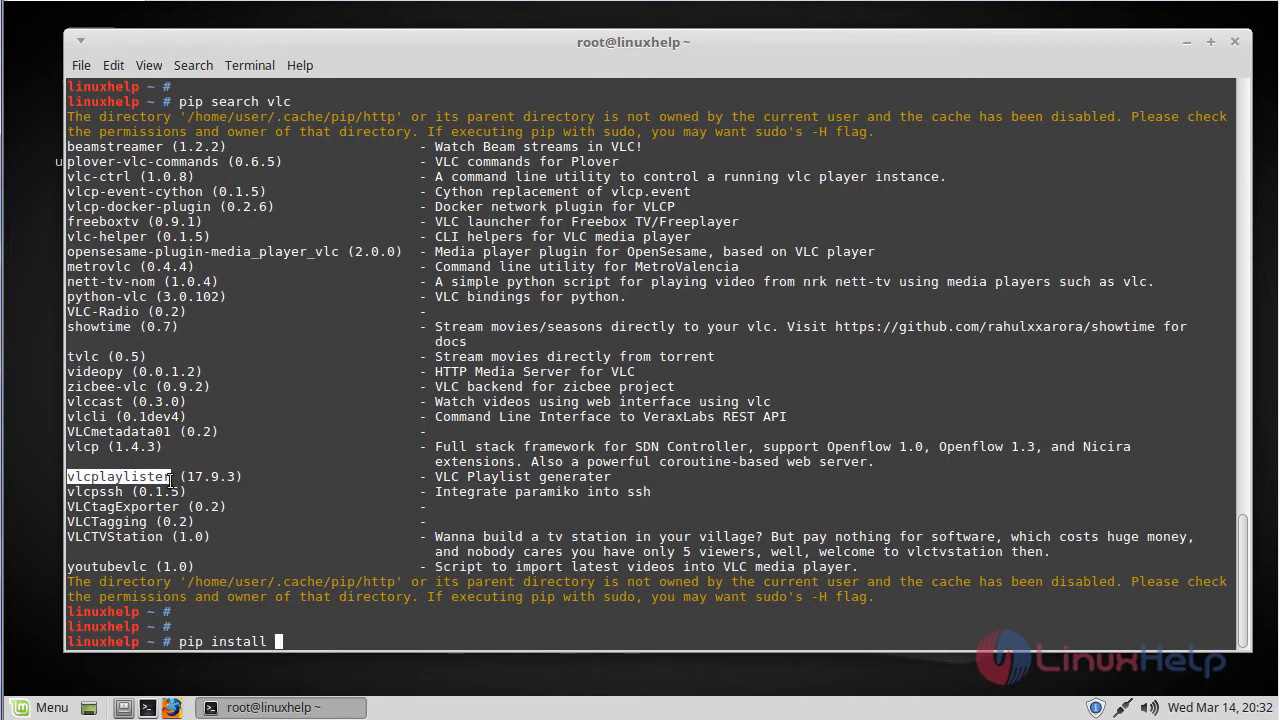
pyautogui.write('vlcplaylister')
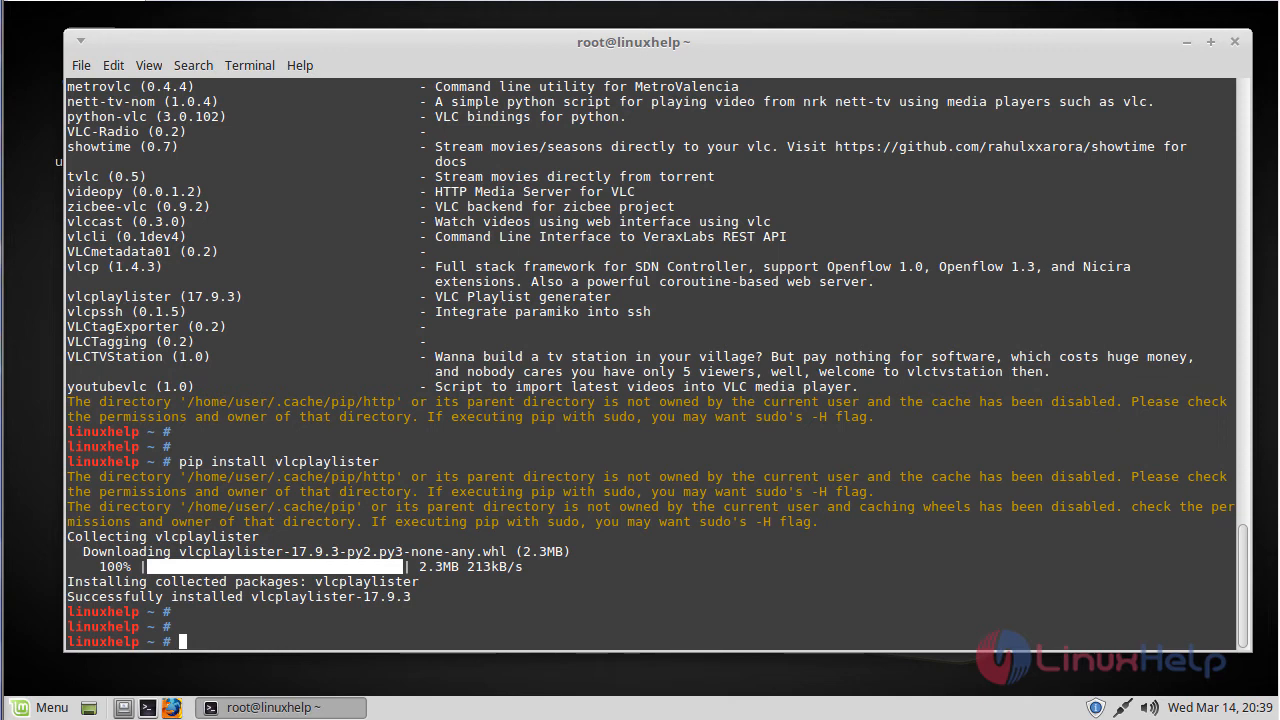
pyautogui.moveTo(660, 608)
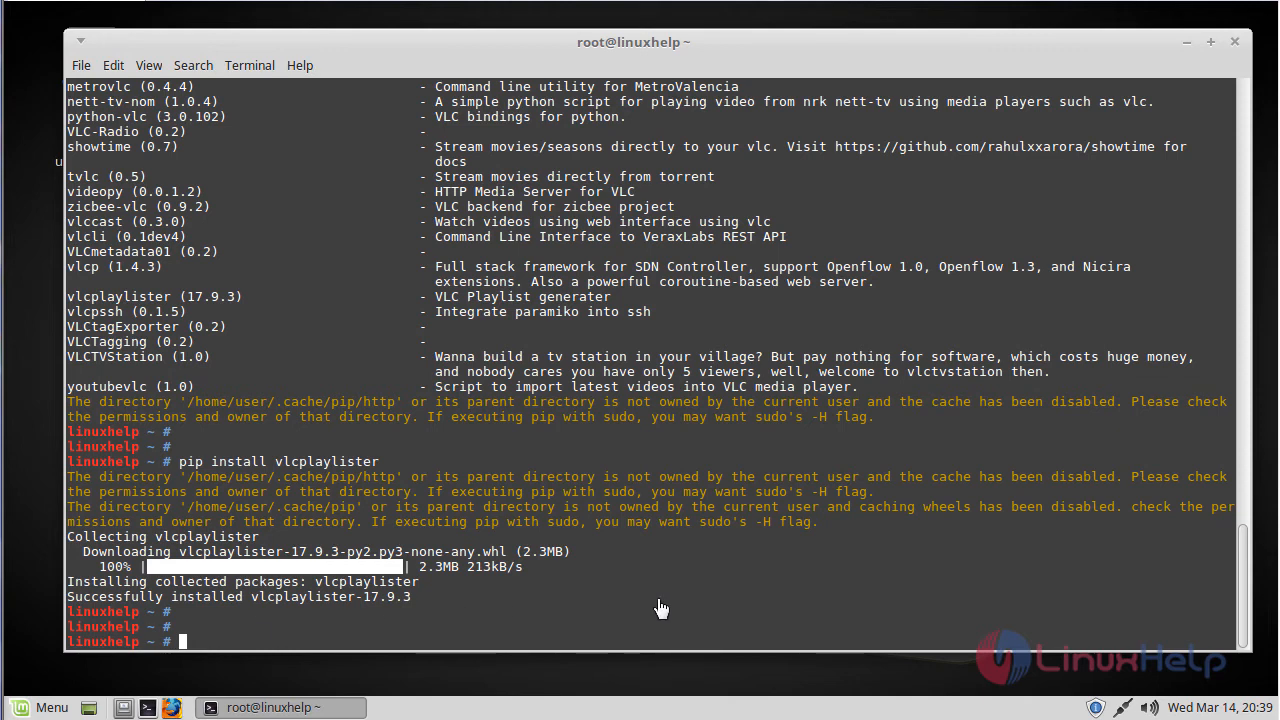
pyautogui.moveTo(705, 675)
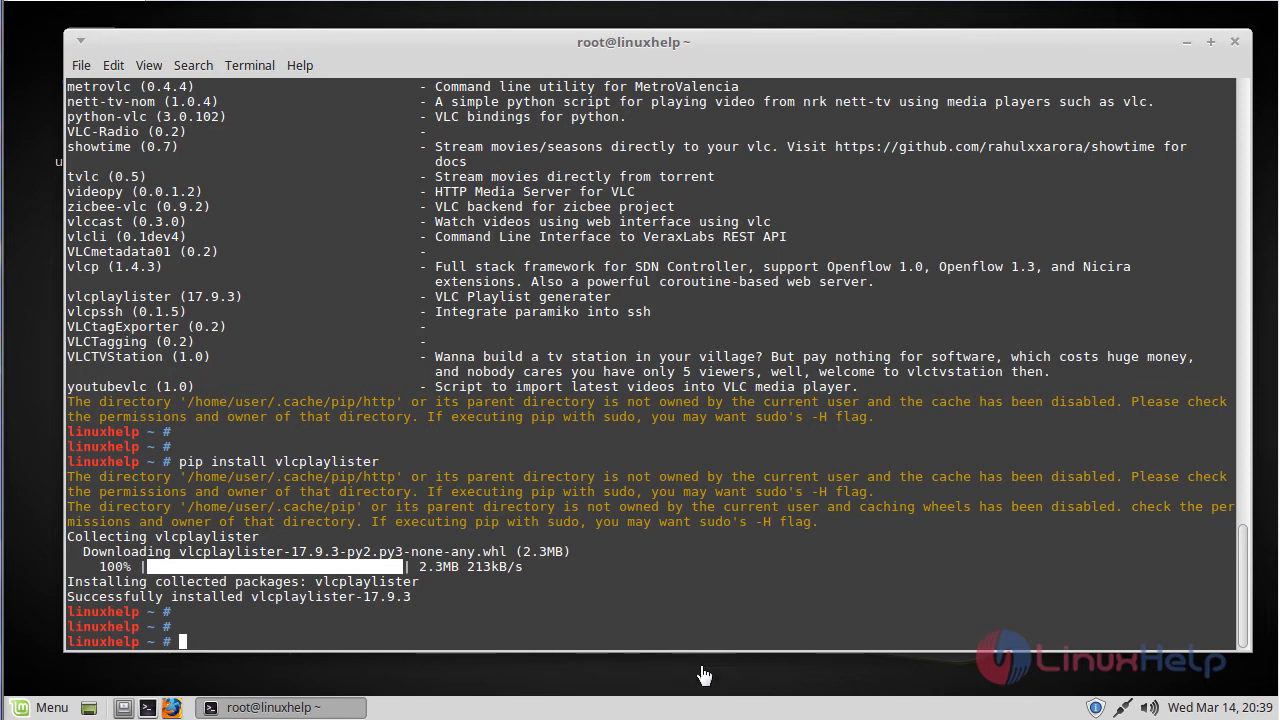